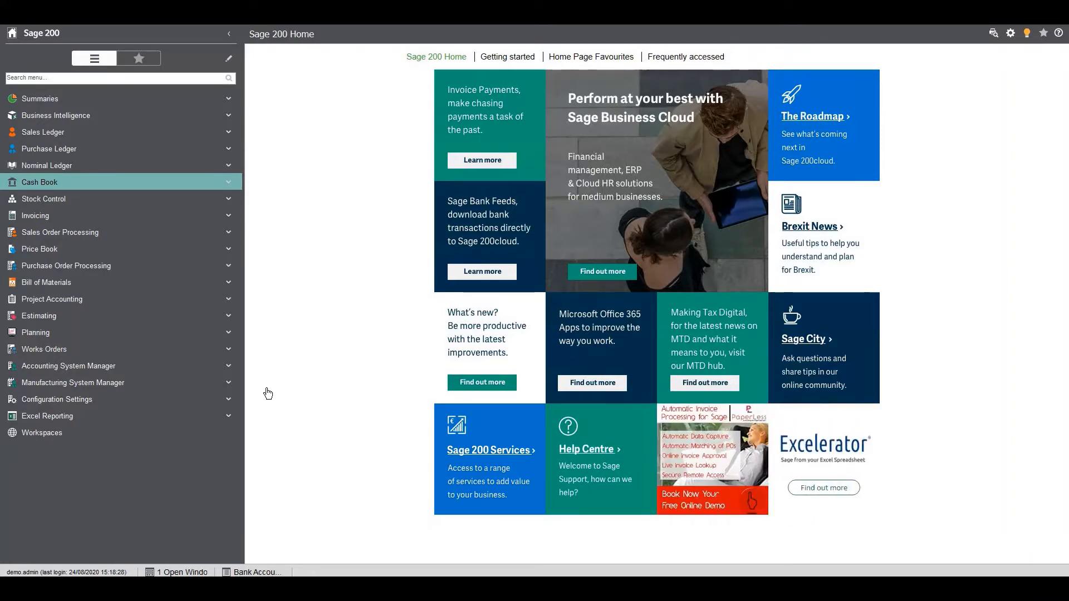
pyautogui.moveTo(295, 314)
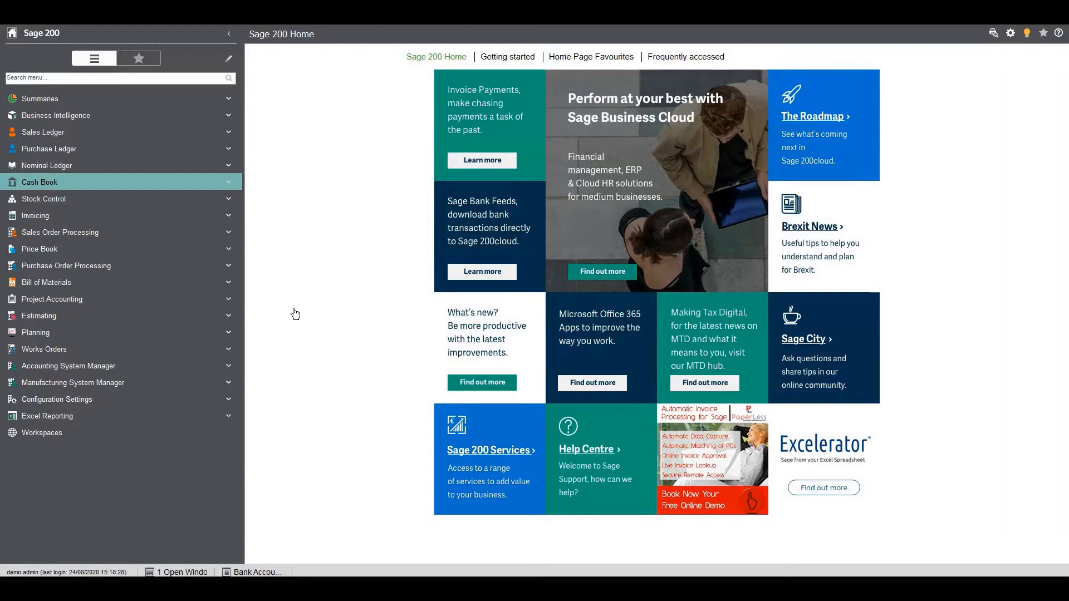
# Expand Cash Book and Period End Routines to reveal the Bank Reconciliation options
pyautogui.click(39, 182)
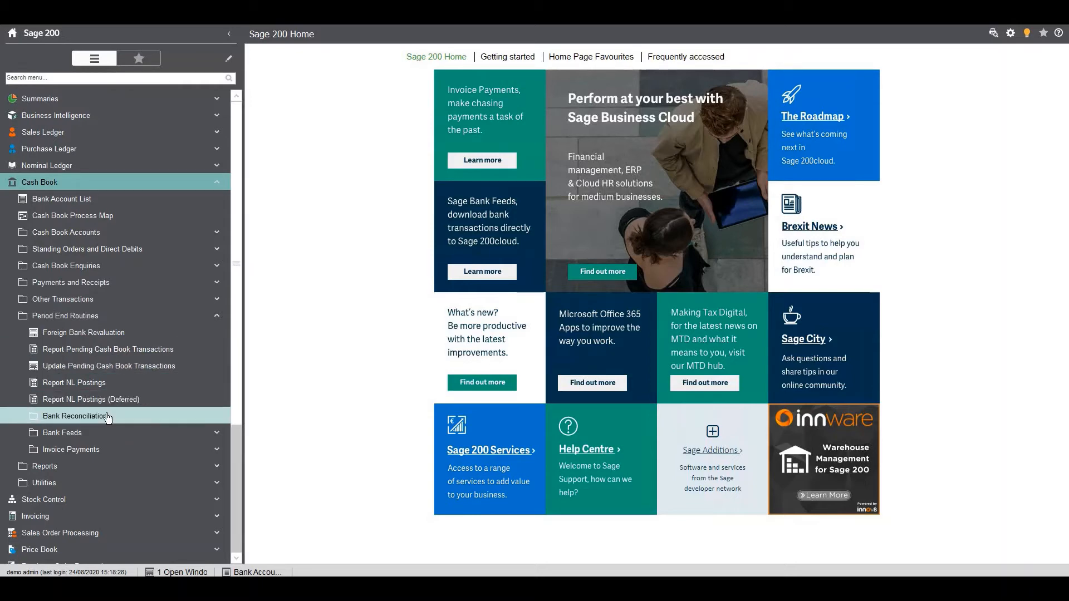
pyautogui.click(73, 416)
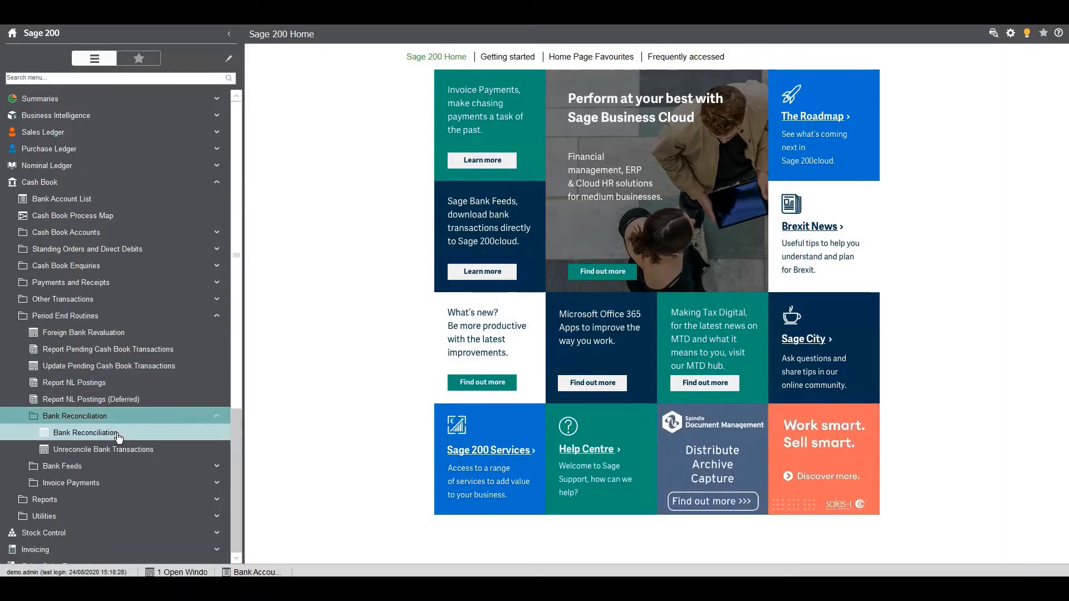
# Open Bank Reconciliation and select the 1 Main Bank Account
pyautogui.click(84, 432)
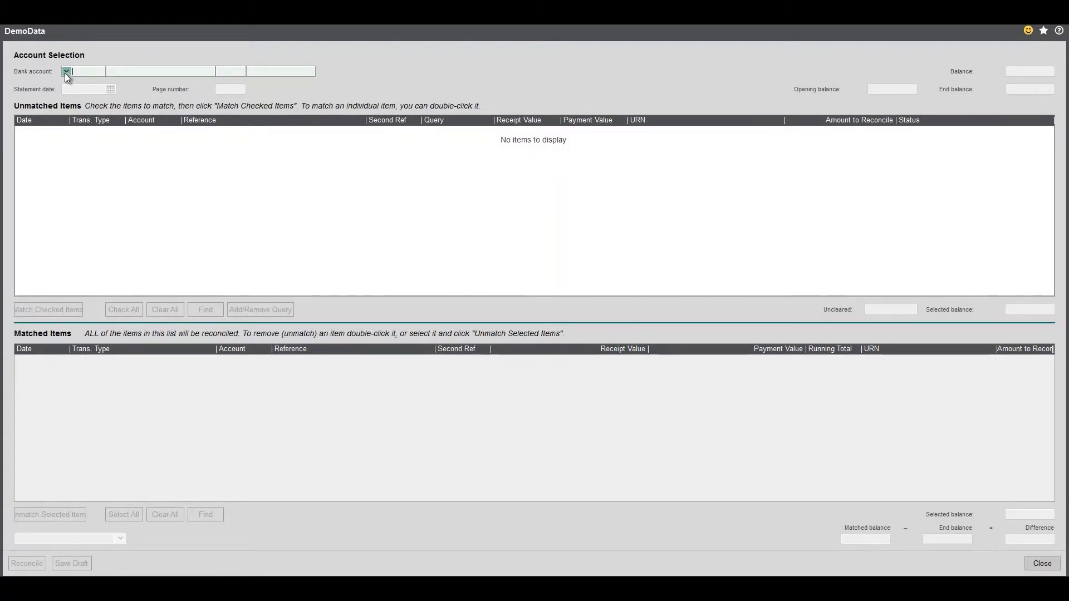
pyautogui.click(66, 71)
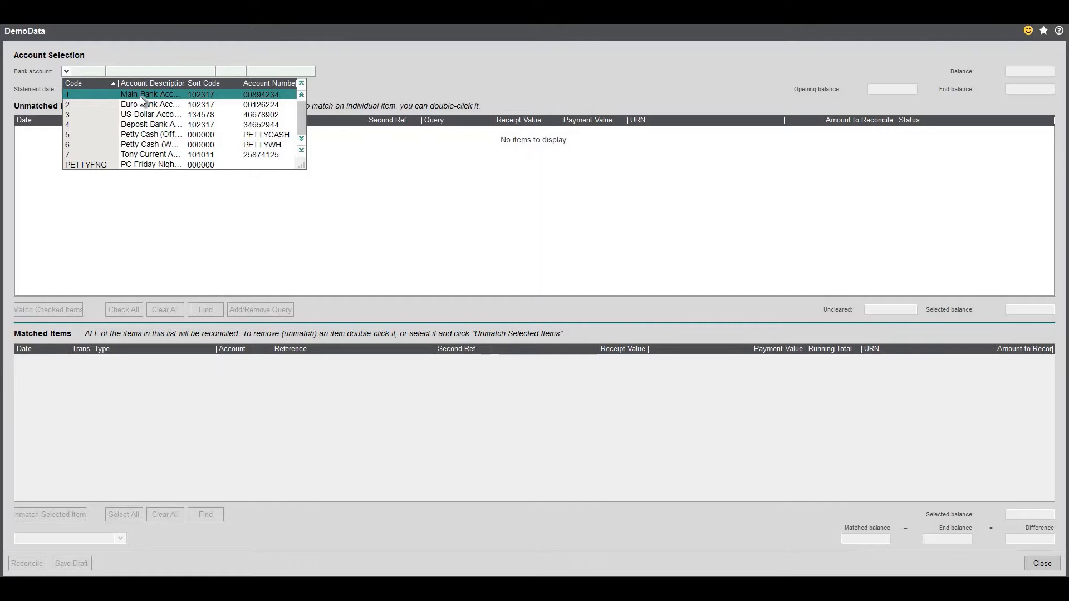
pyautogui.click(149, 94)
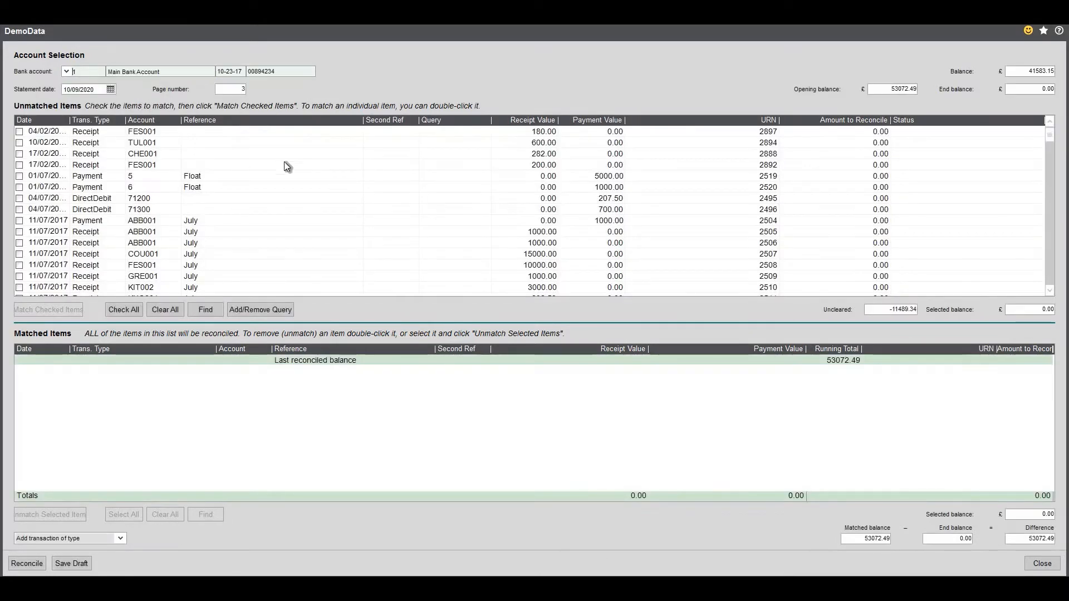
pyautogui.moveTo(879, 101)
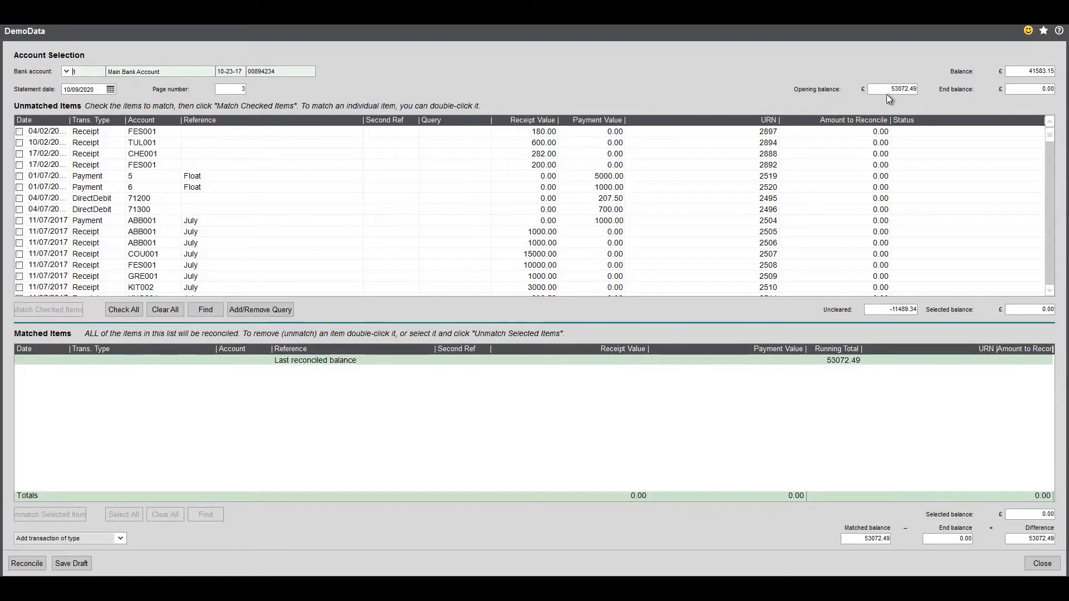
pyautogui.moveTo(729, 96)
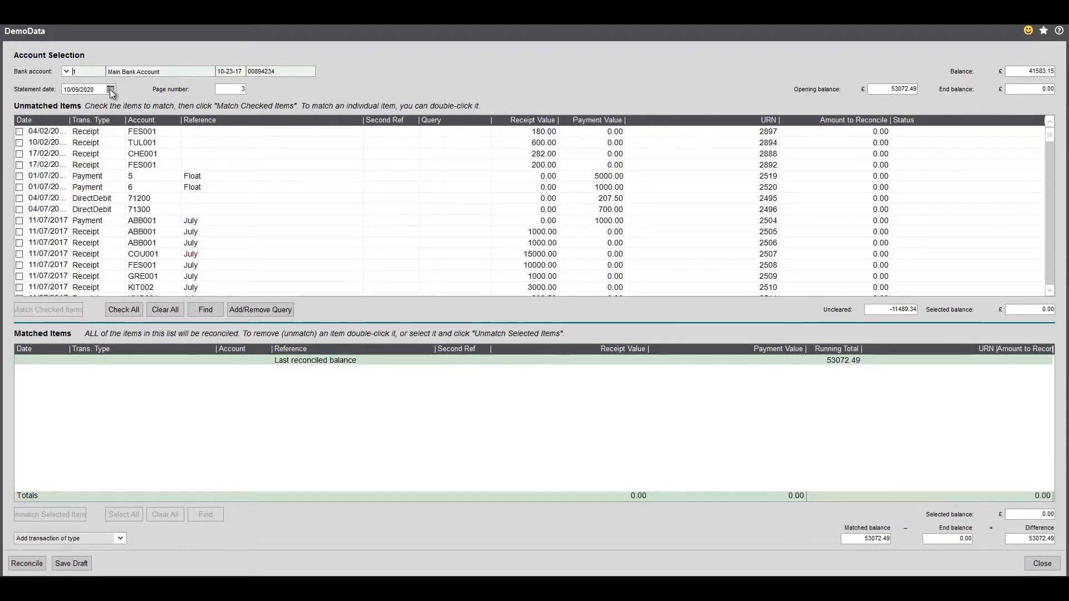
# Pick 4 September 2020 as the statement date from the calendar
pyautogui.click(111, 89)
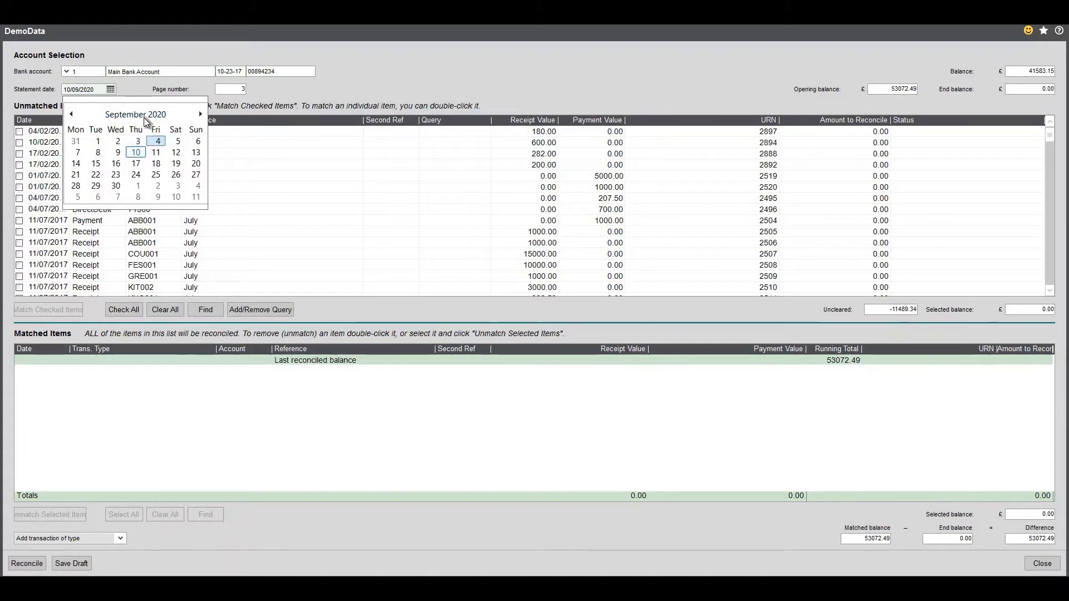
pyautogui.click(157, 140)
pyautogui.write('46426.99')
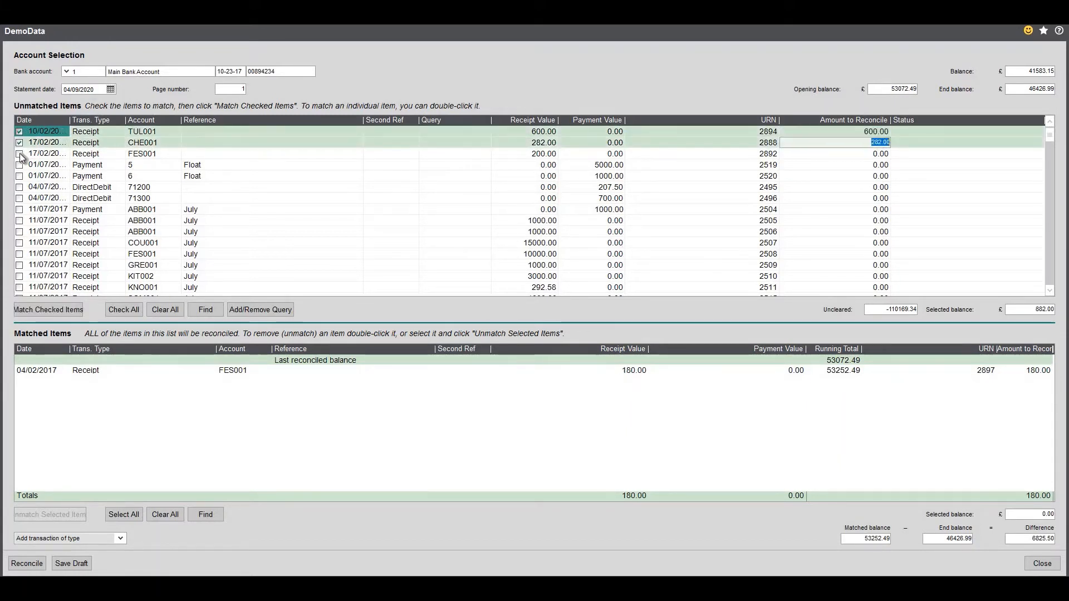
# Tick the remaining rows, from the 200.00 FES001 receipt to the 700.00 direct debit, and match them
pyautogui.click(19, 164)
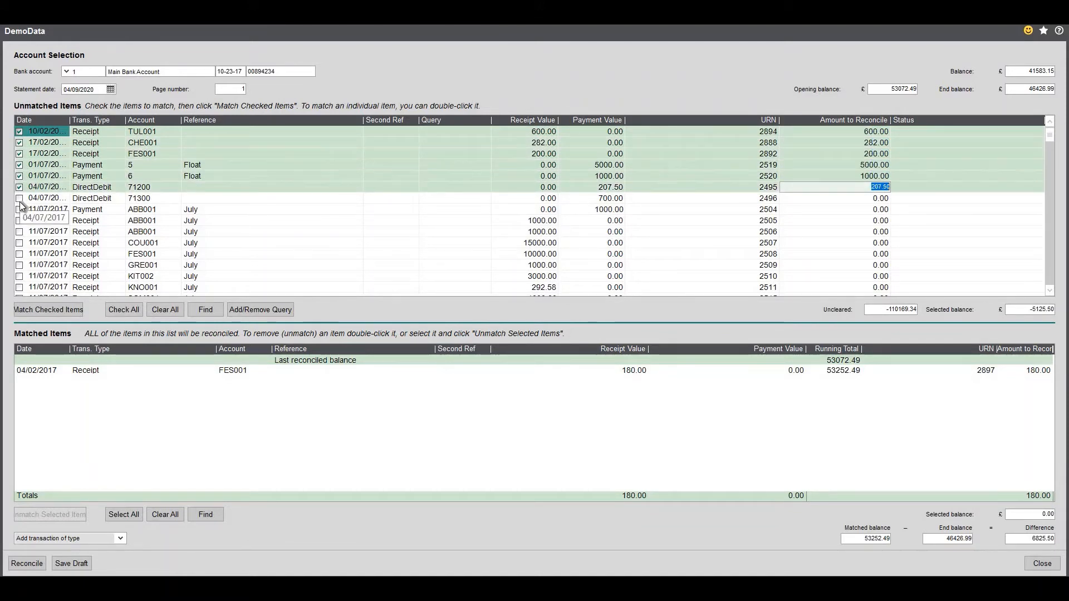
pyautogui.click(19, 197)
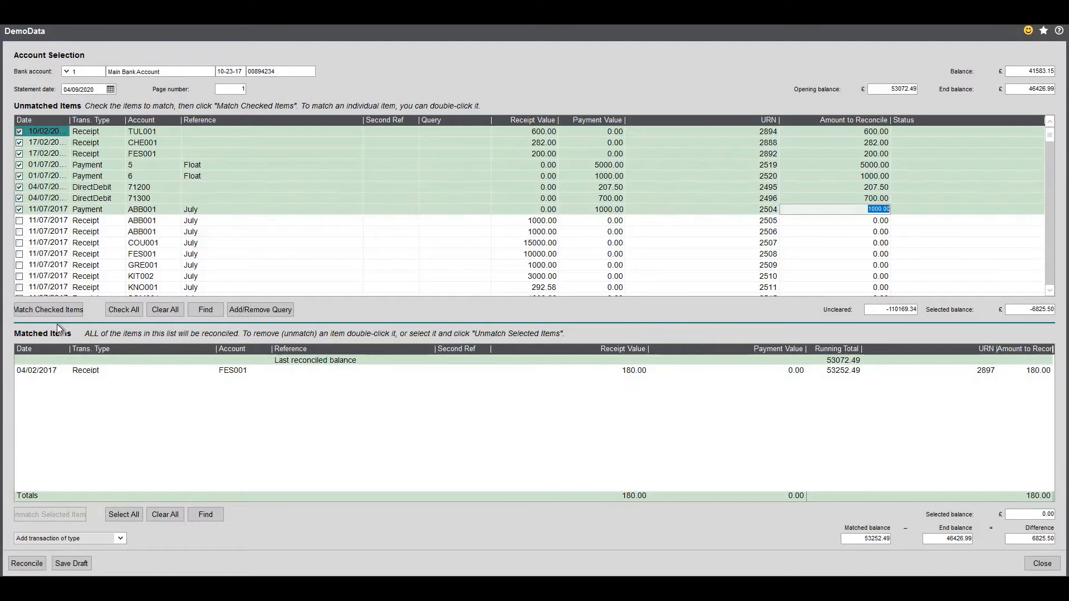
pyautogui.click(48, 309)
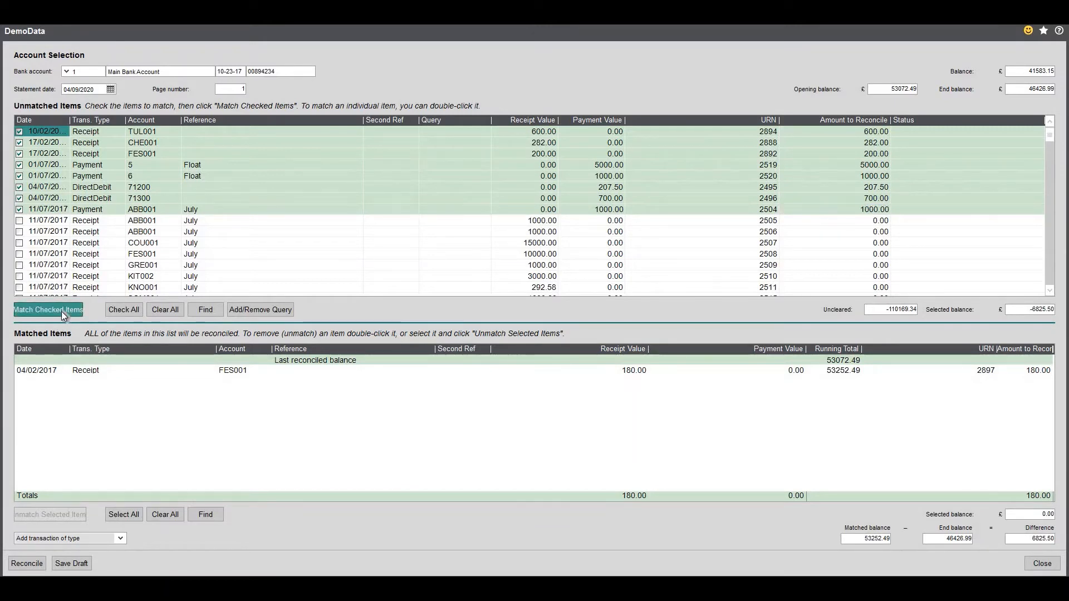
pyautogui.click(48, 309)
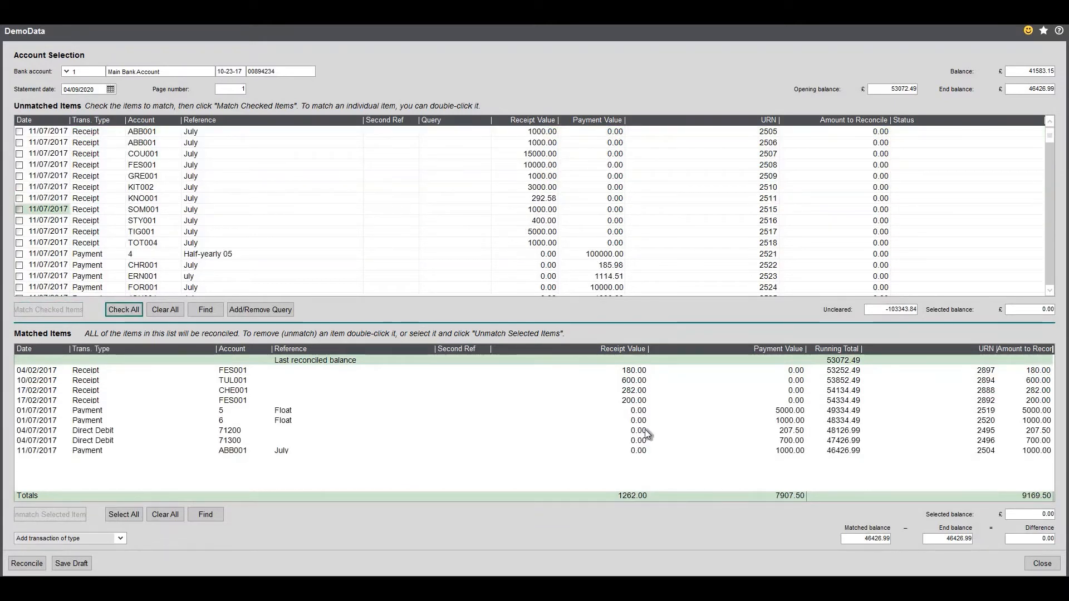
pyautogui.moveTo(607, 434)
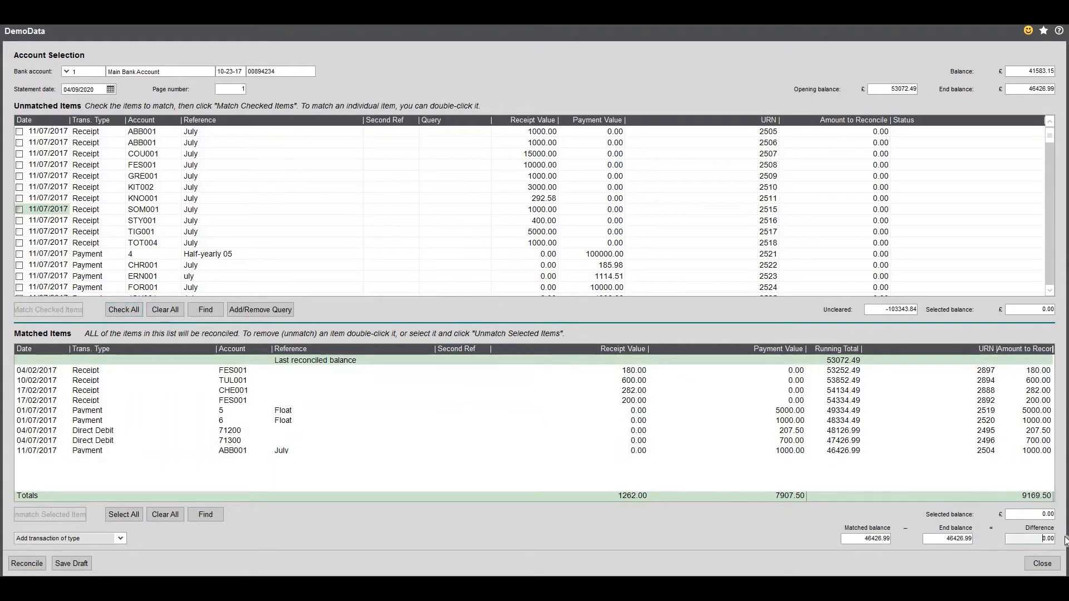
pyautogui.moveTo(855, 427)
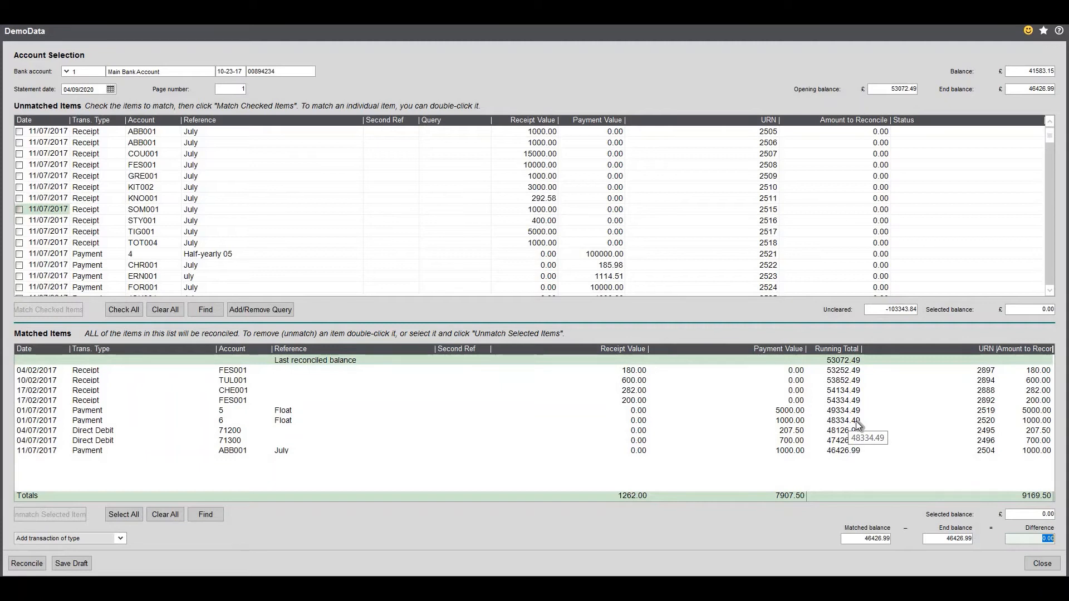
pyautogui.moveTo(867, 447)
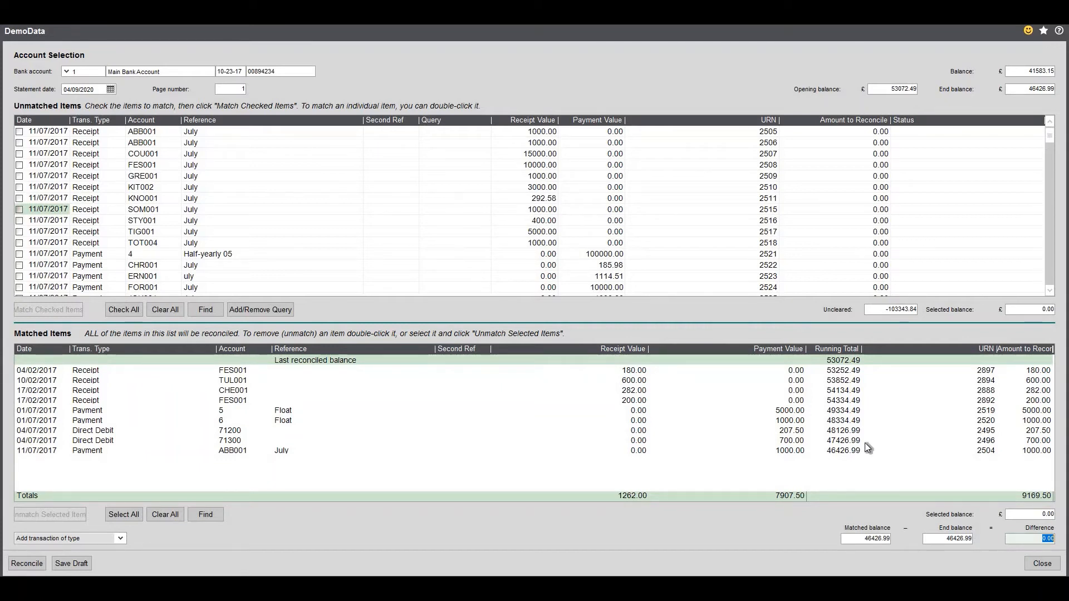
pyautogui.moveTo(419, 203)
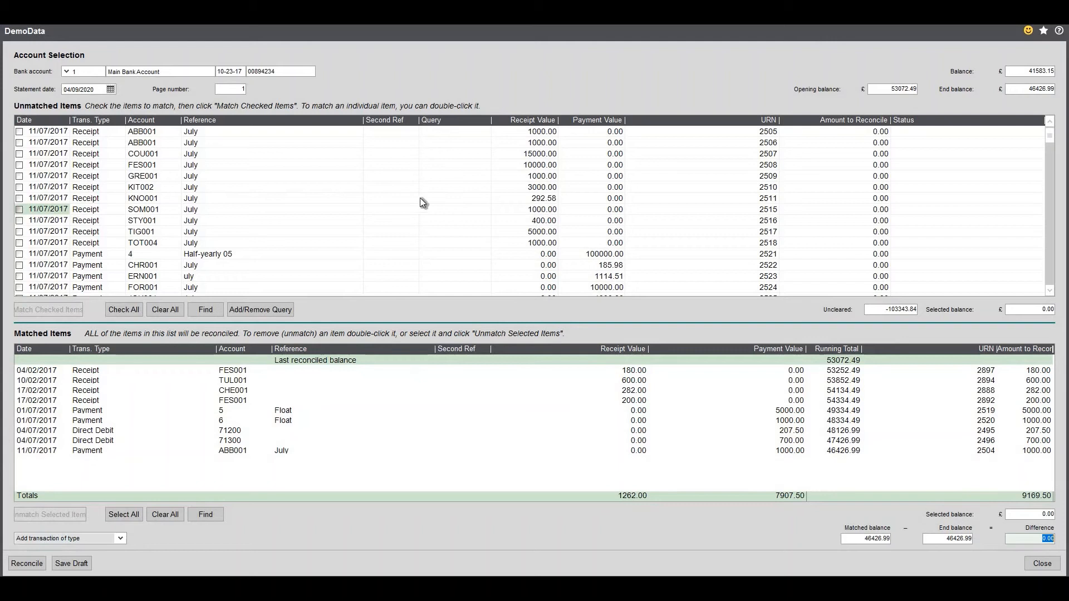
pyautogui.moveTo(462, 213)
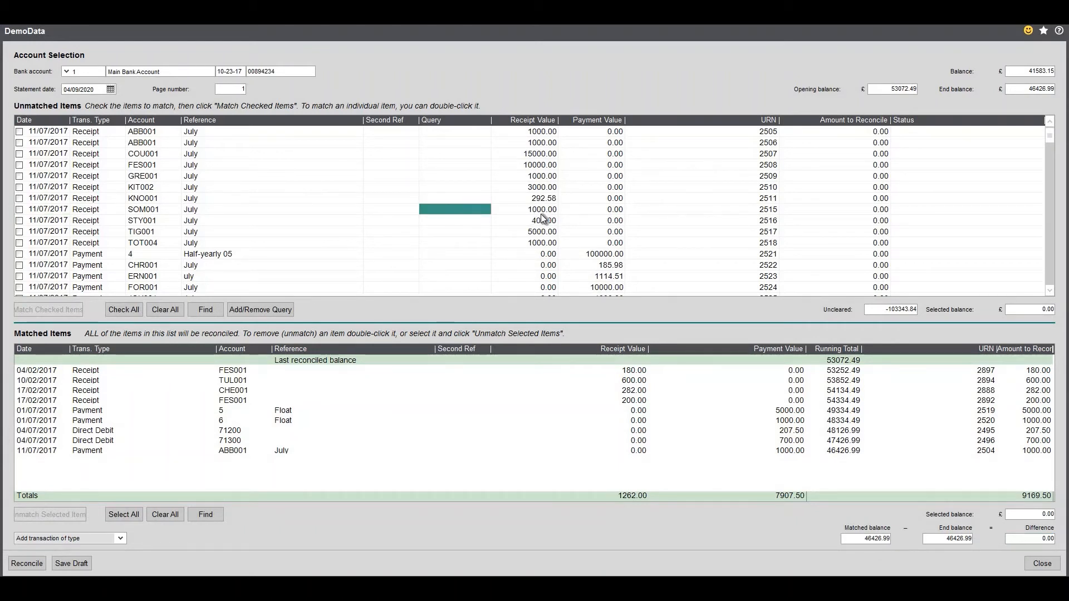
pyautogui.moveTo(542, 219)
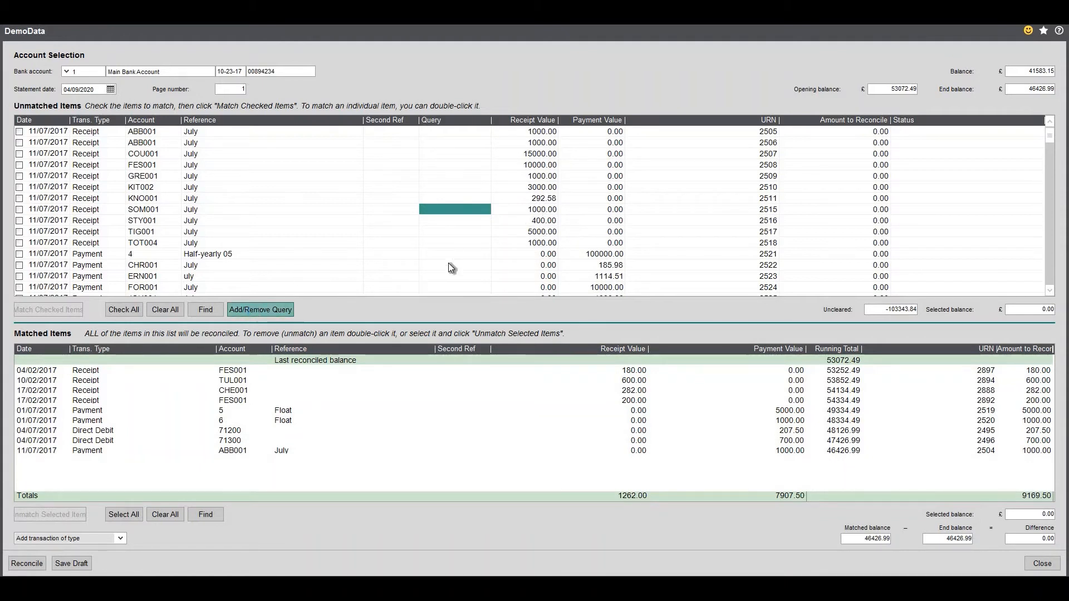
# Add a 'Do not use' query to the 1,000.00 SOM001 receipt
pyautogui.click(260, 309)
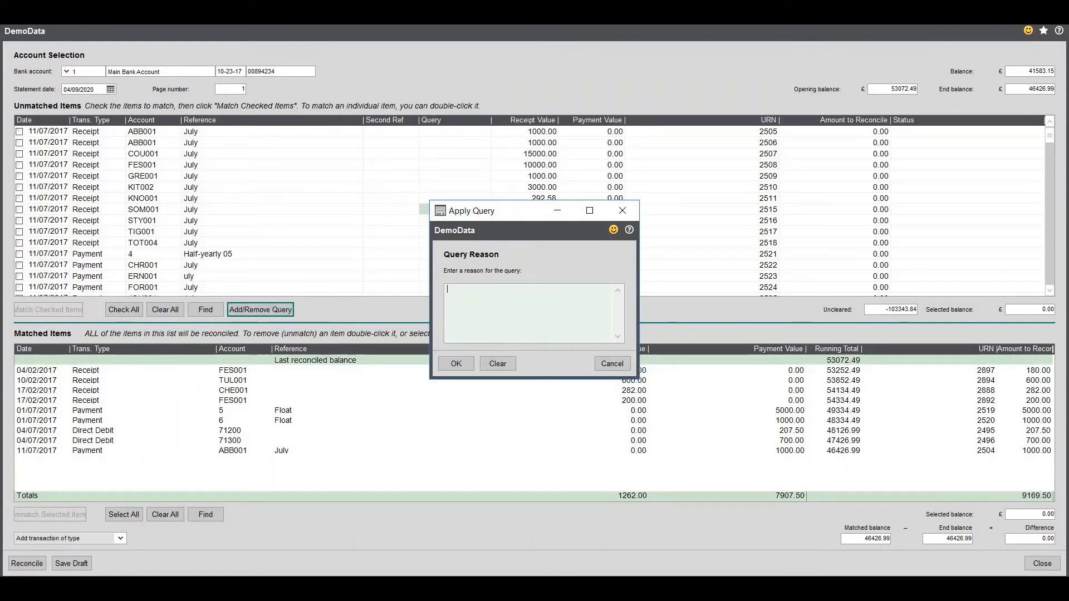
pyautogui.write('Do not use')
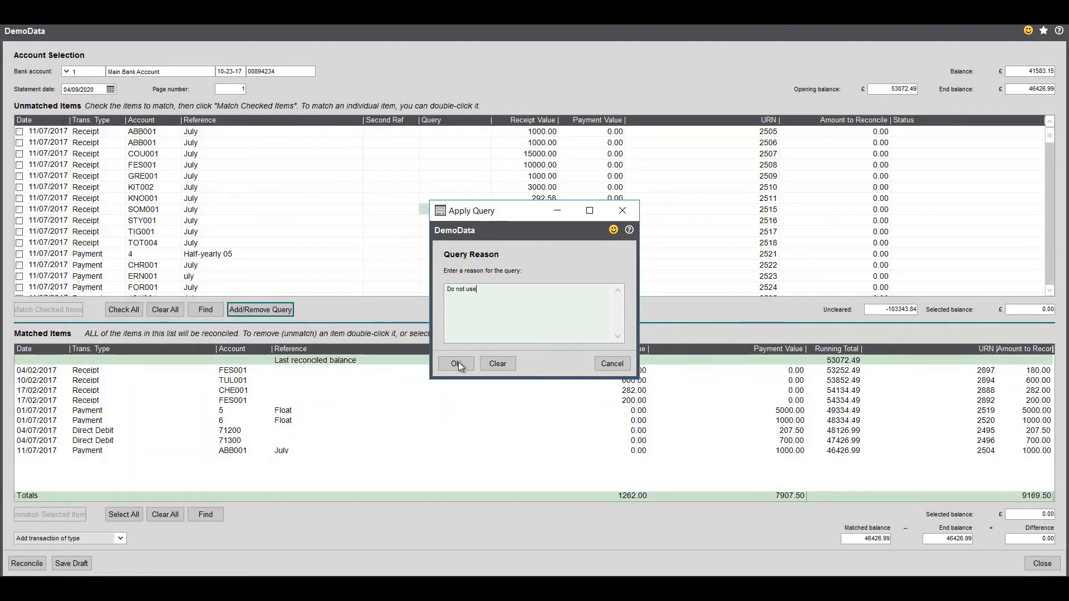
pyautogui.click(455, 363)
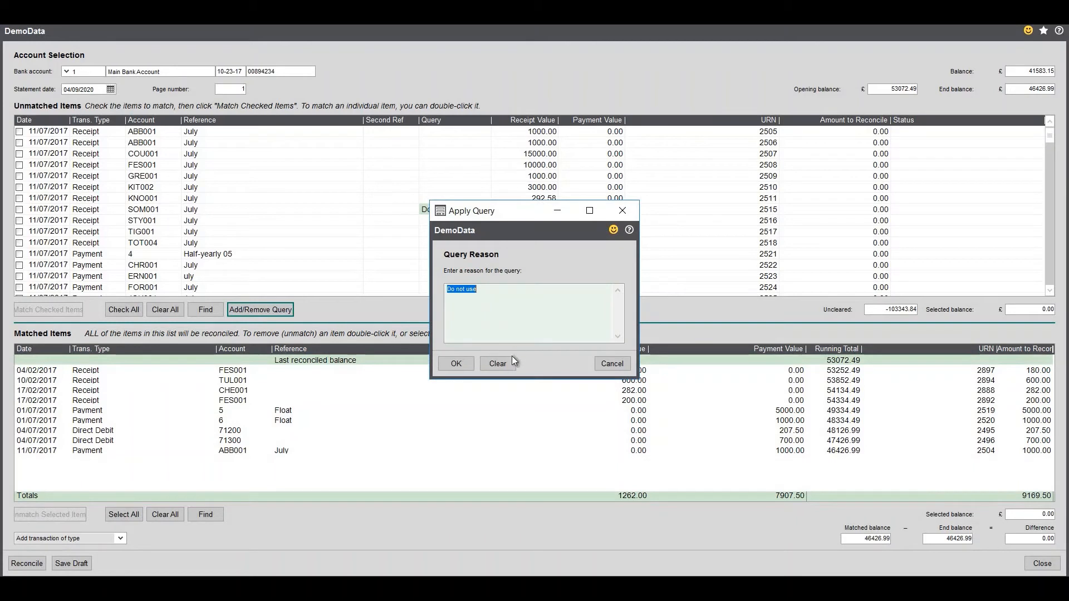
pyautogui.click(497, 363)
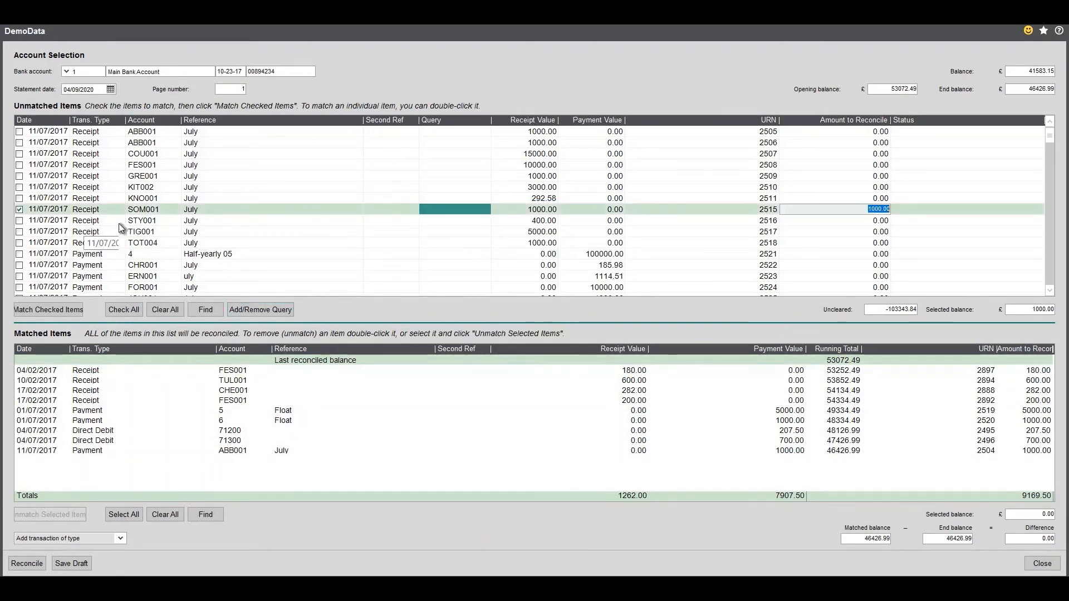
# Untick the queried SOM001 receipt so the selected balance returns to 0.00
pyautogui.click(19, 209)
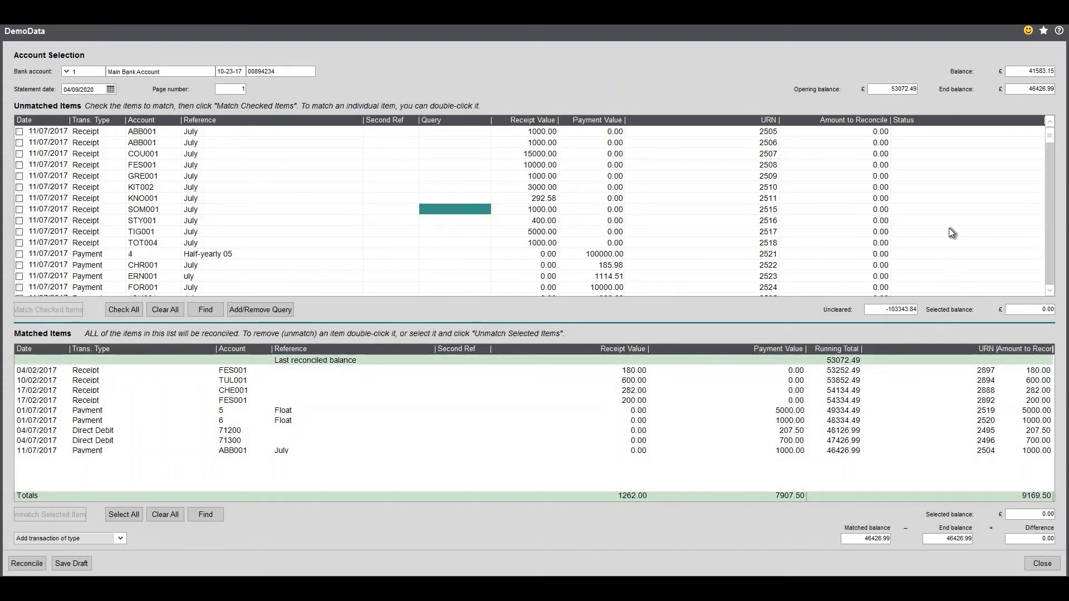
pyautogui.moveTo(893, 101)
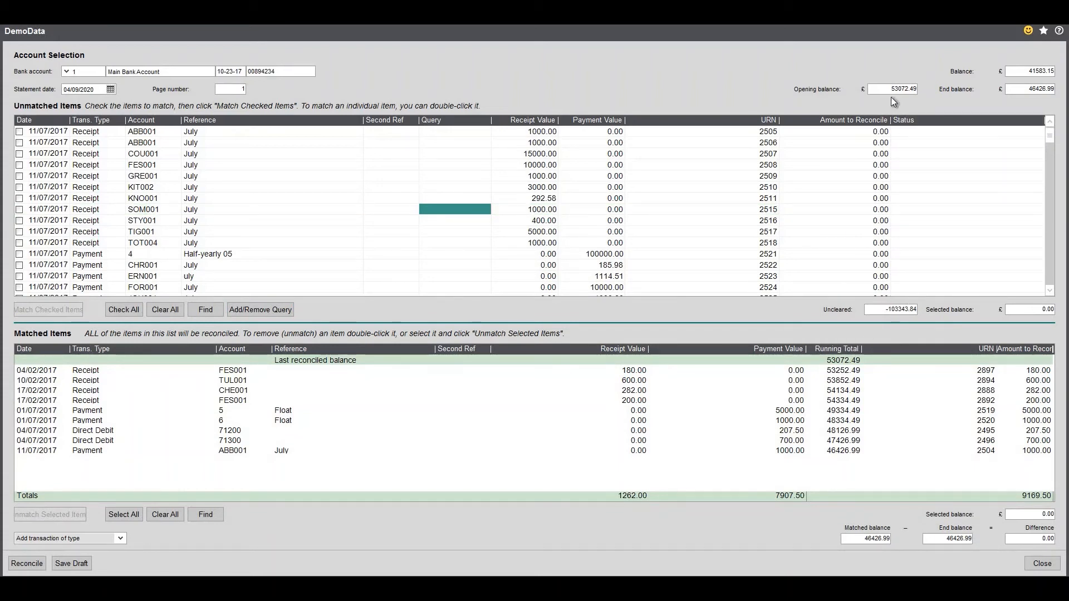
pyautogui.moveTo(1035, 100)
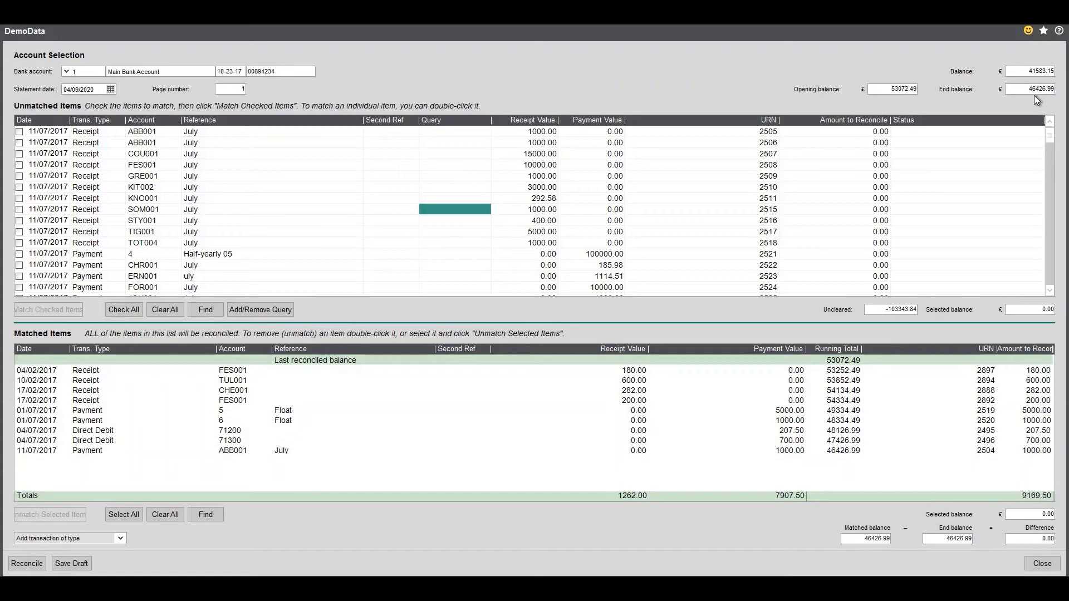
pyautogui.moveTo(242, 407)
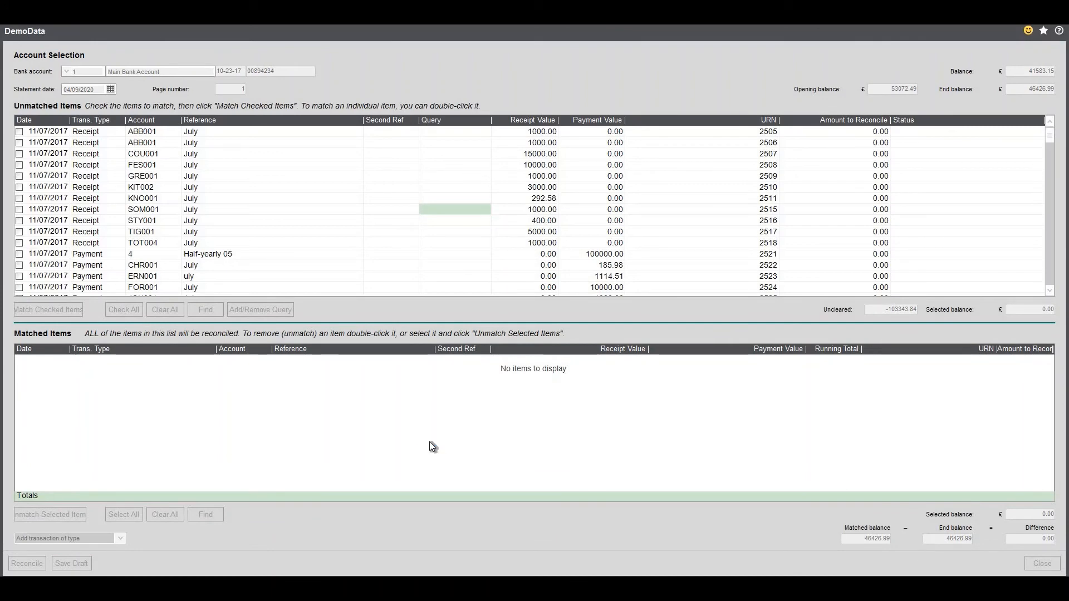
# Reconcile the Main Bank Account and close the reconciled Cash Book report
pyautogui.click(26, 562)
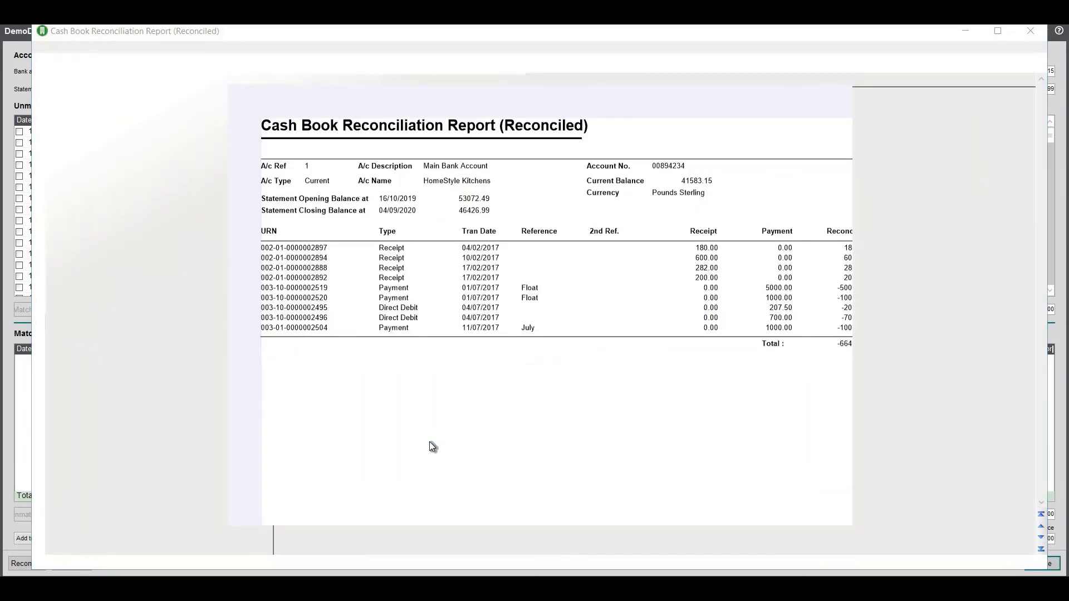
pyautogui.click(1029, 30)
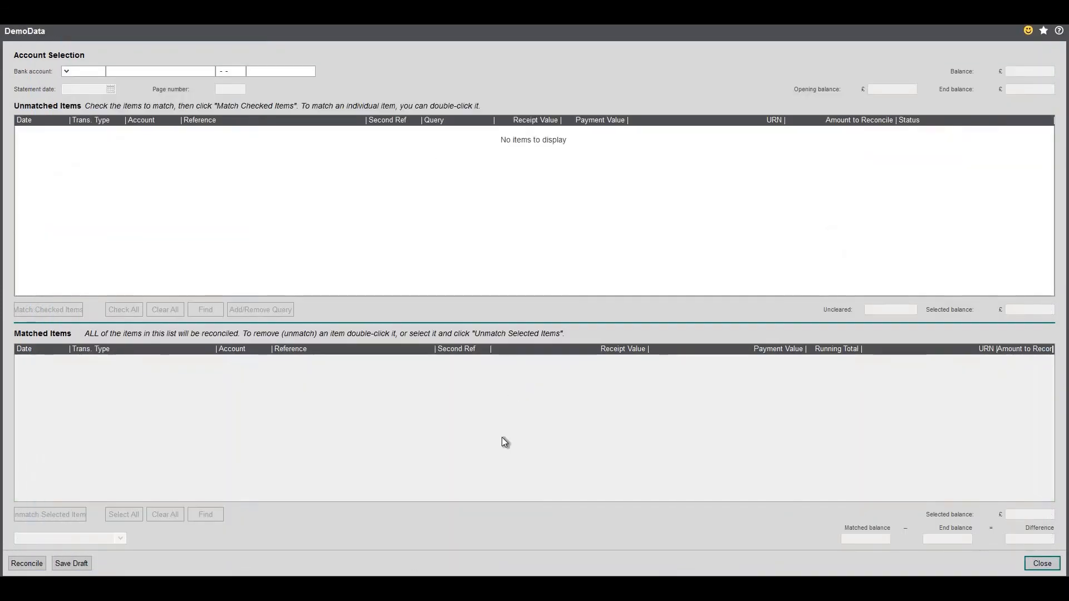